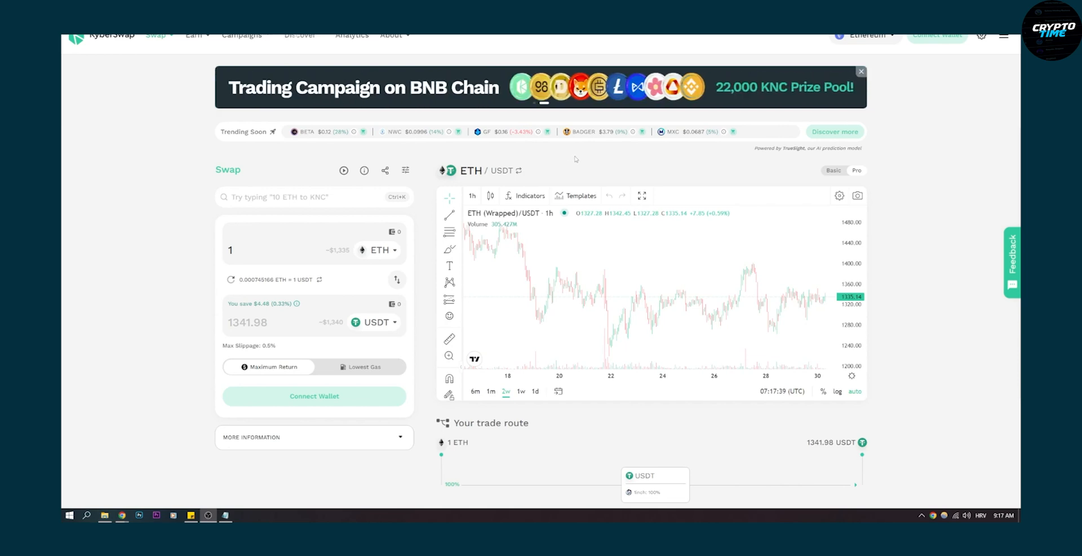
mouse_move(585, 153)
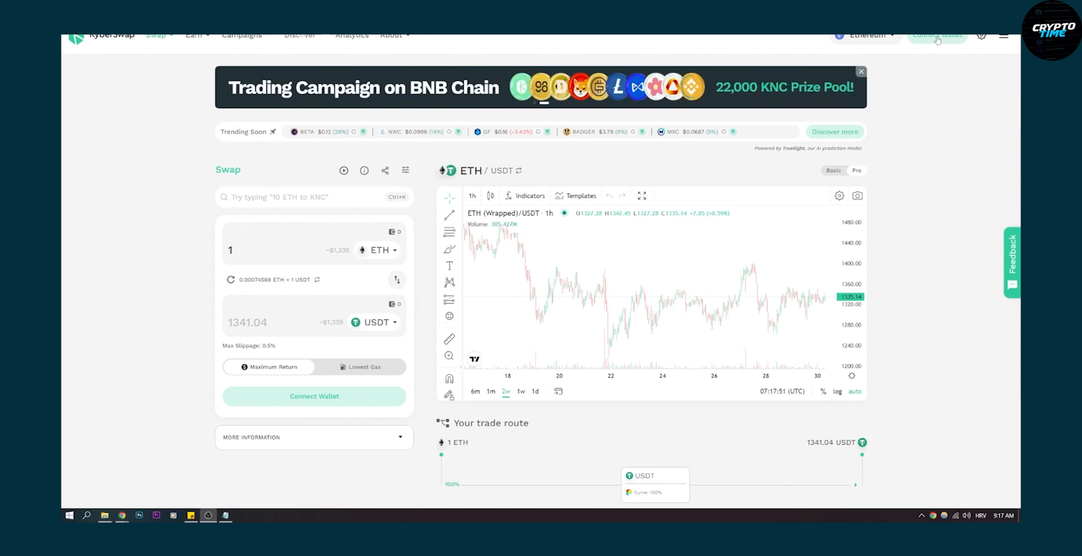
Start connecting a wallet, confirming ETHW mainnet and HEX balances in MetaMask
left_click(936, 35)
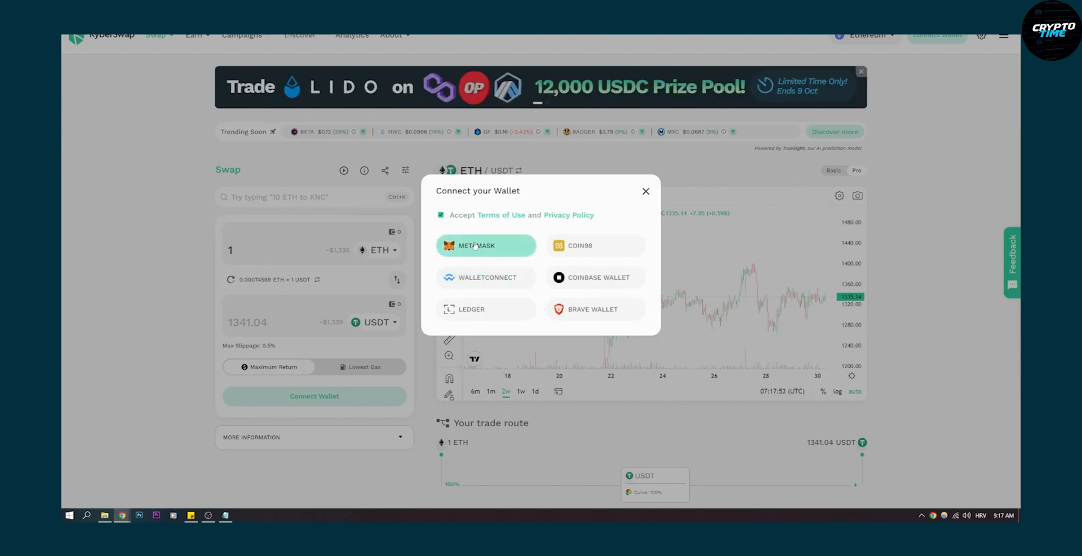
mouse_move(514, 205)
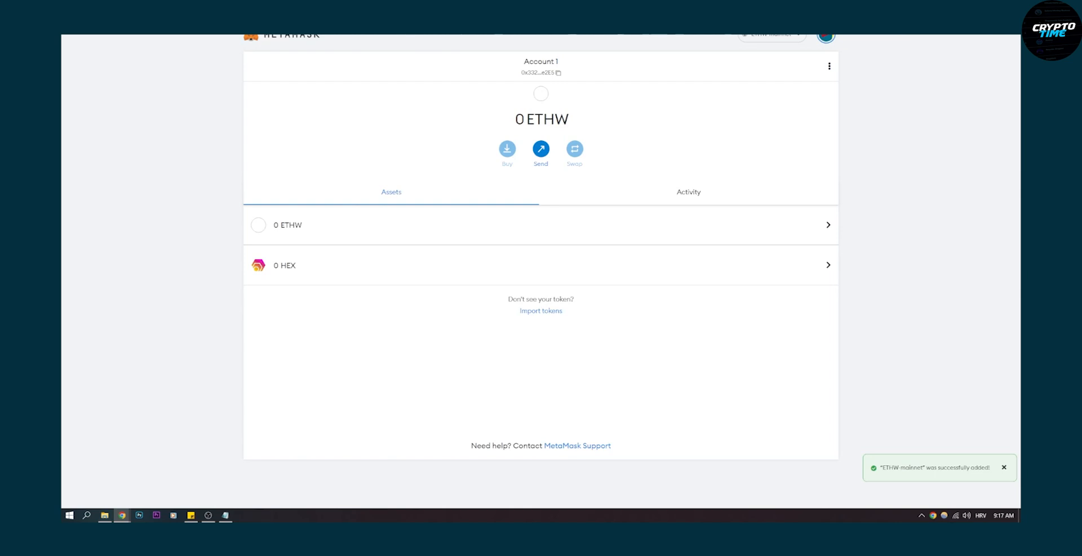
mouse_move(436, 89)
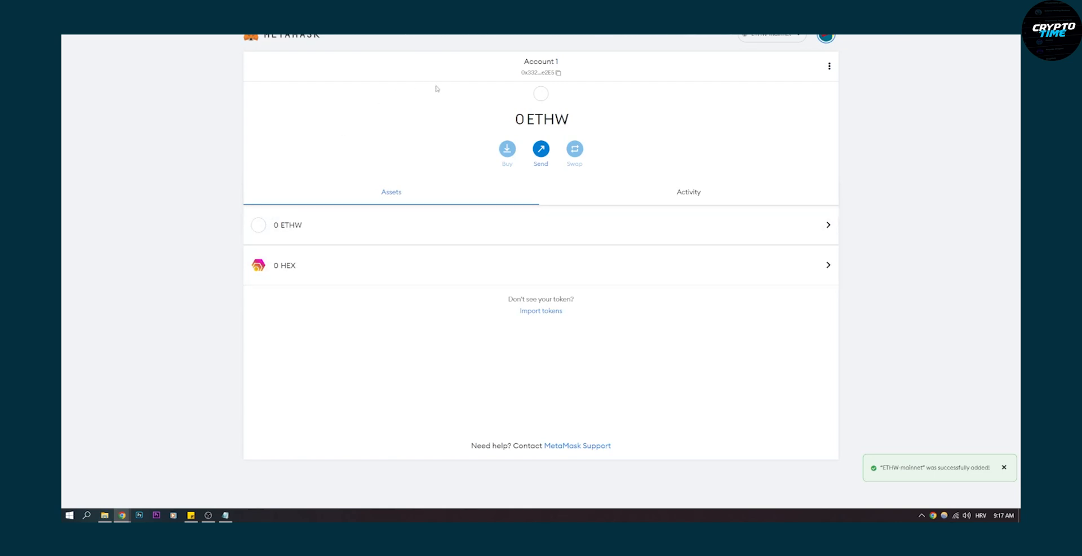
mouse_move(277, 85)
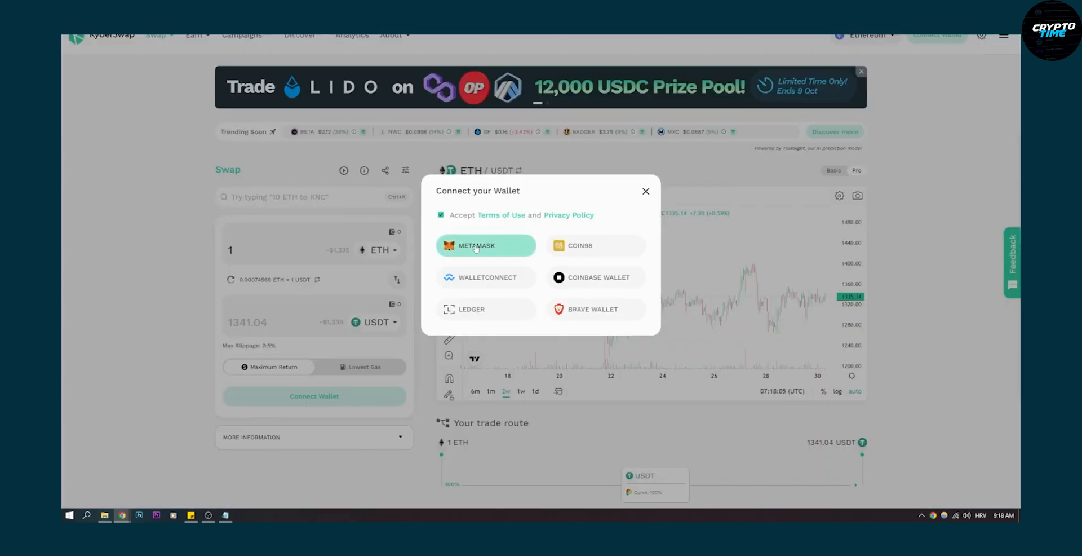
Connect the MetaMask account to KyberSwap on the ETHW network
left_click(485, 245)
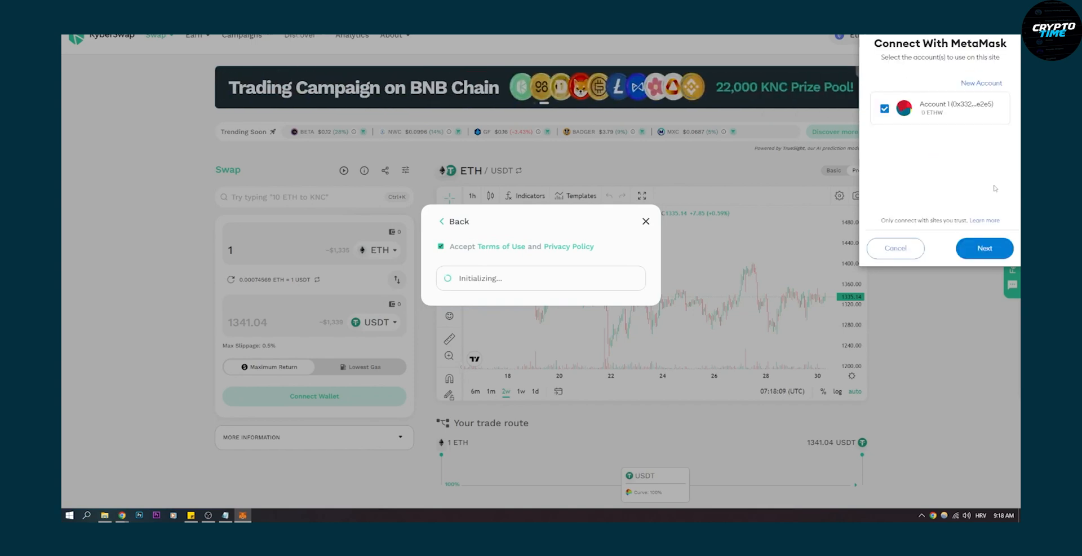
left_click(984, 248)
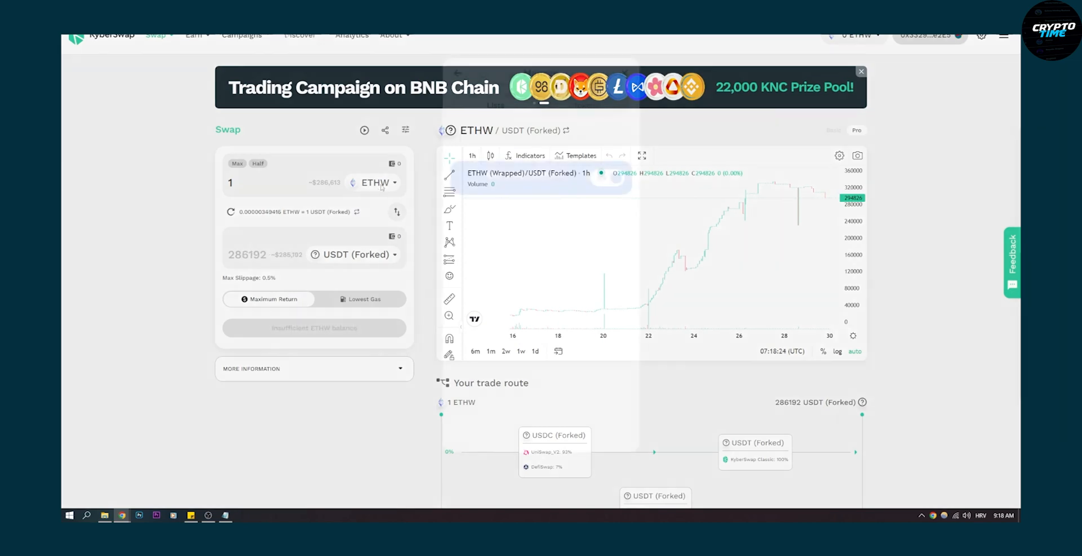
Search 'hex' in the sell-token picker, check HEX's Etherscan contract, and return to the list
left_click(375, 182)
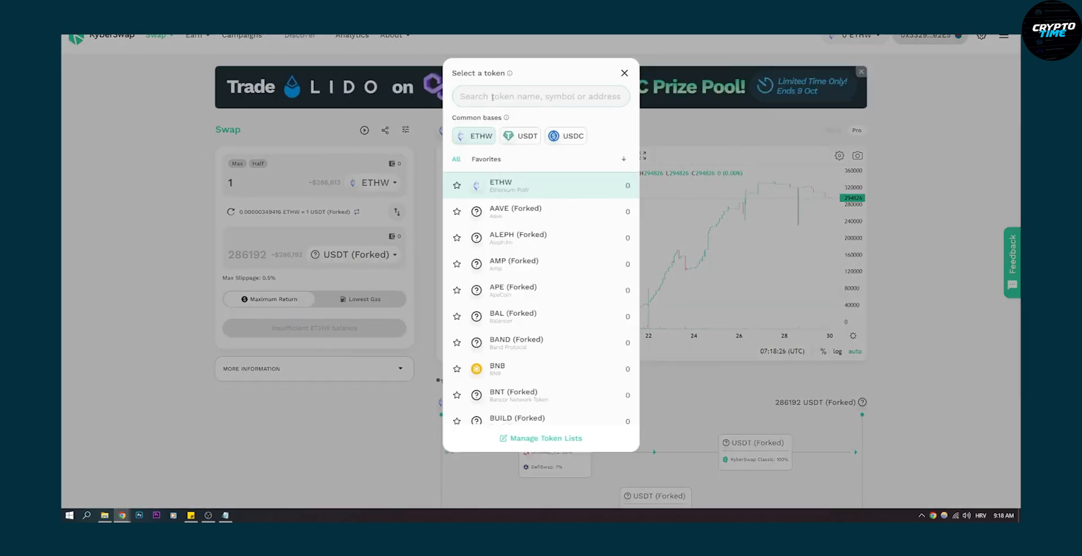
type("hex")
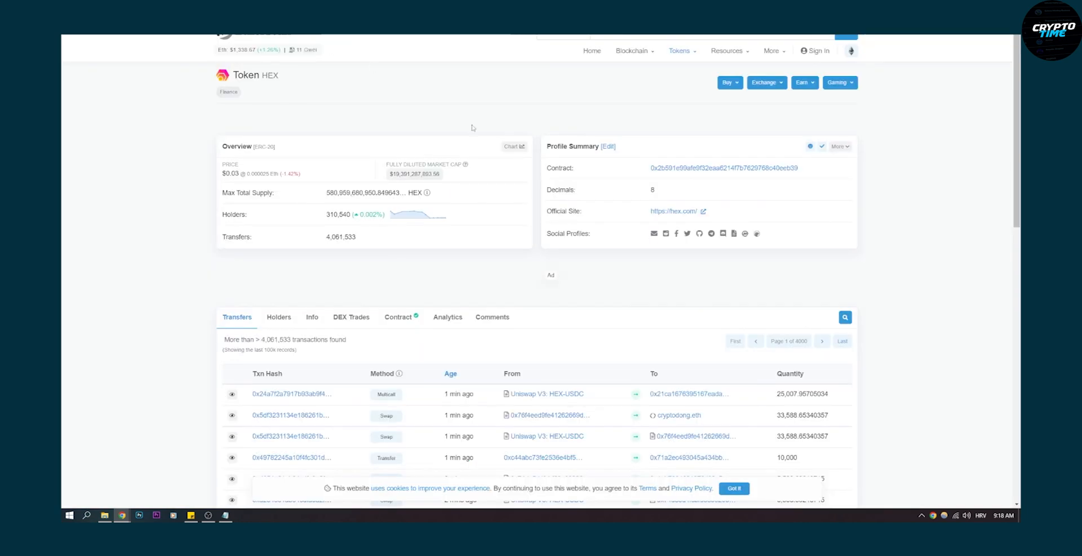
left_click(805, 168)
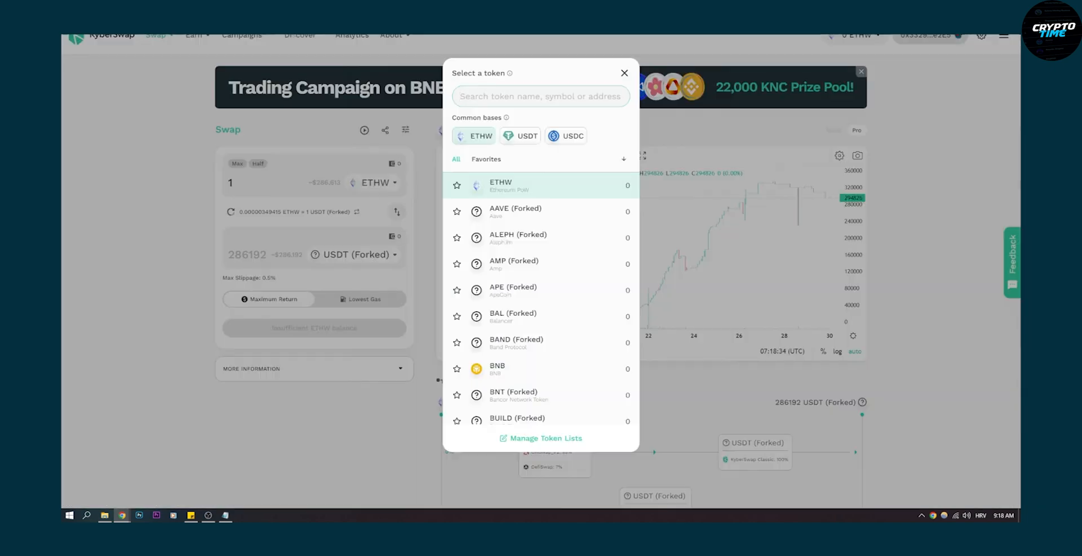
Import HEX by its contract address as the token to sell
type("9afE9f32eAA6214f7B7629768c40Eeb39")
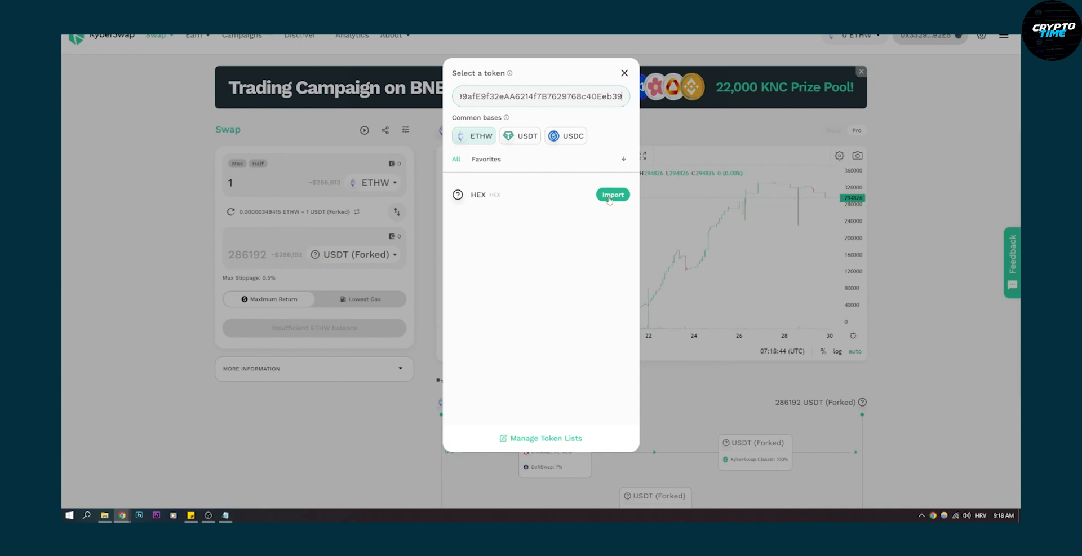
left_click(611, 194)
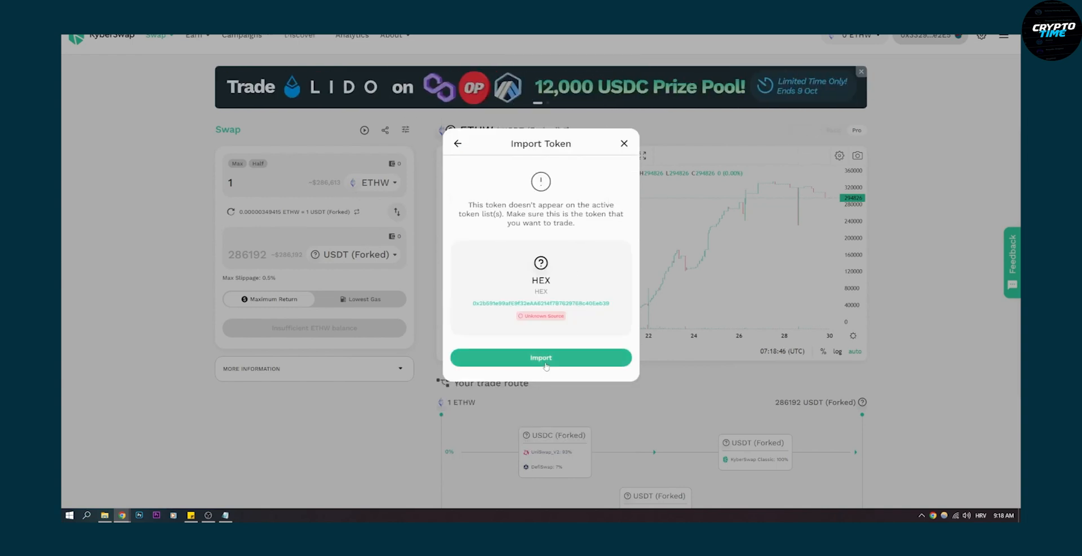
left_click(541, 356)
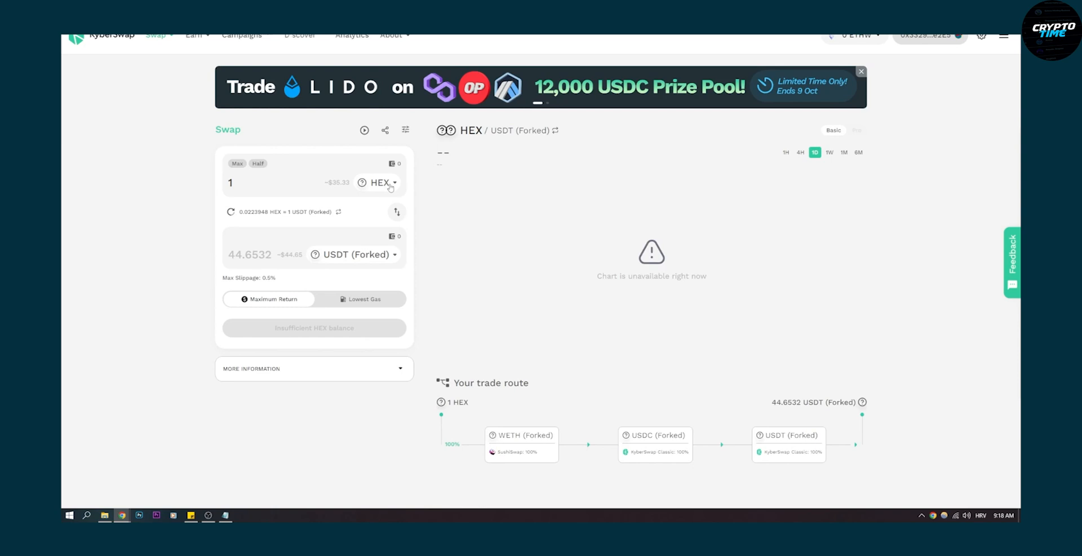
Receive ETHW instead of USDT (Forked), quoting 1 HEX for about 0.000144 ETHW
left_click(355, 254)
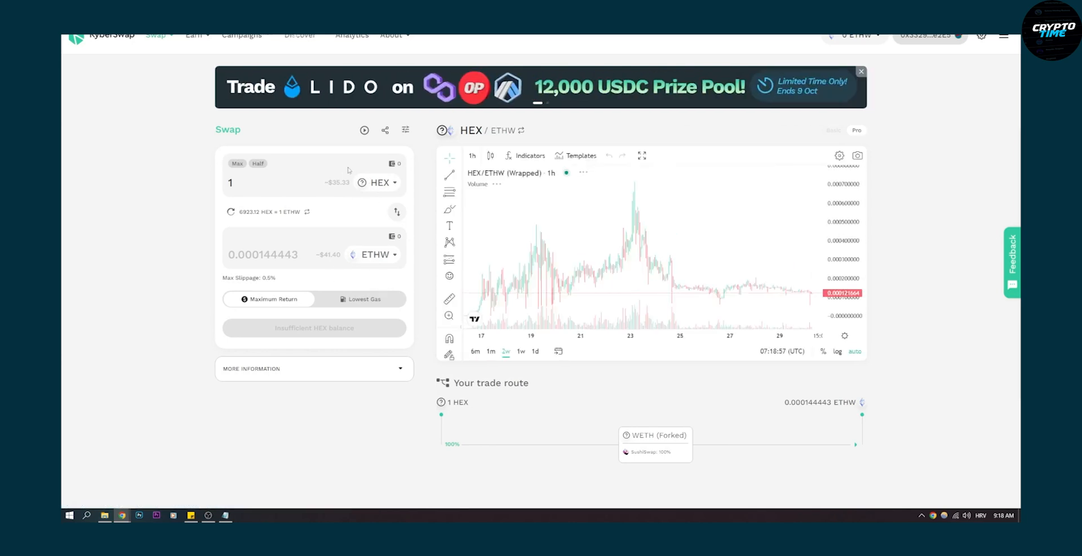
mouse_move(521, 283)
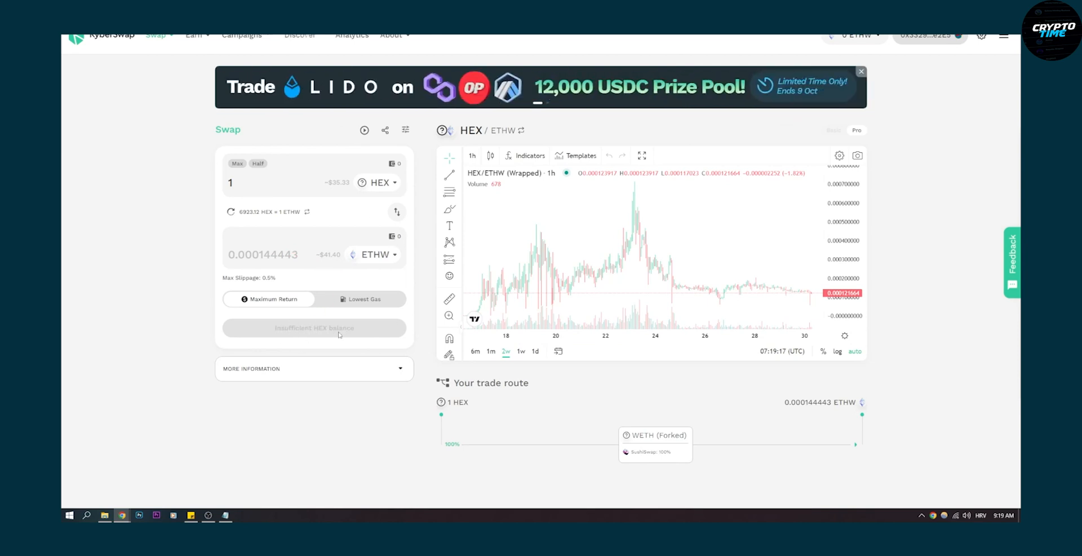
mouse_move(293, 197)
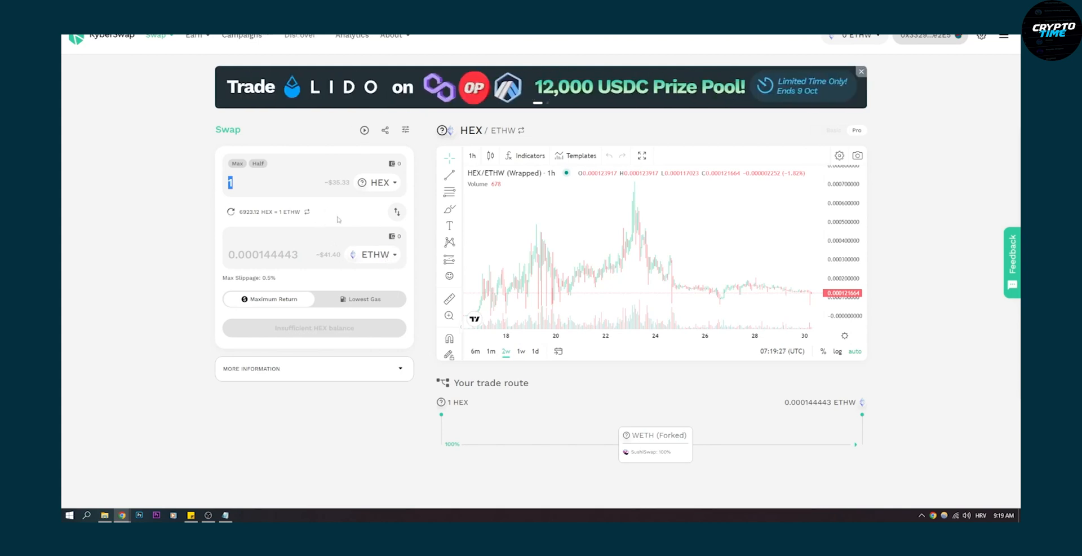
Review Advanced Settings with 0.5% slippage and switch routing to Lowest Gas
left_click(405, 129)
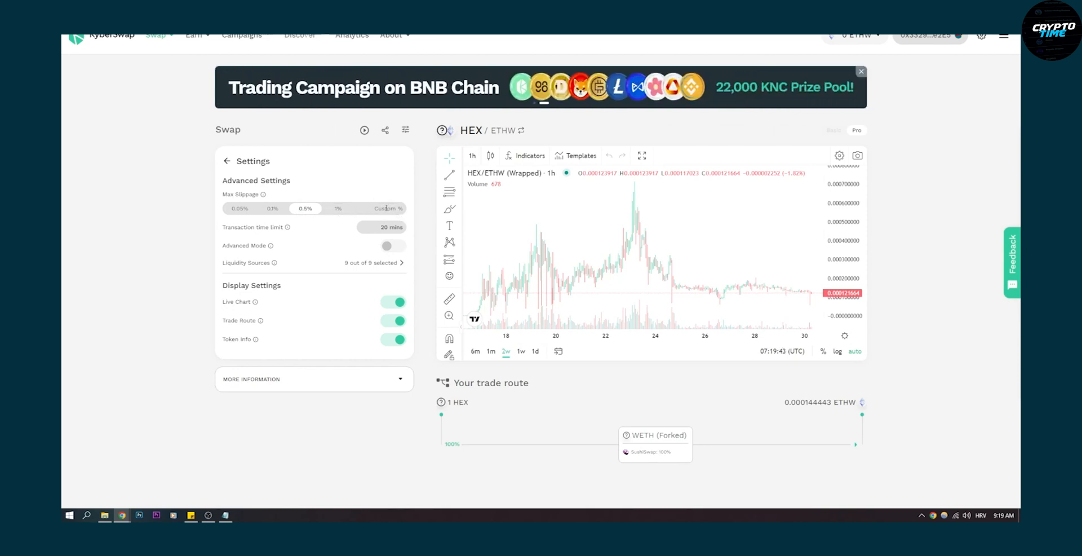
left_click(227, 160)
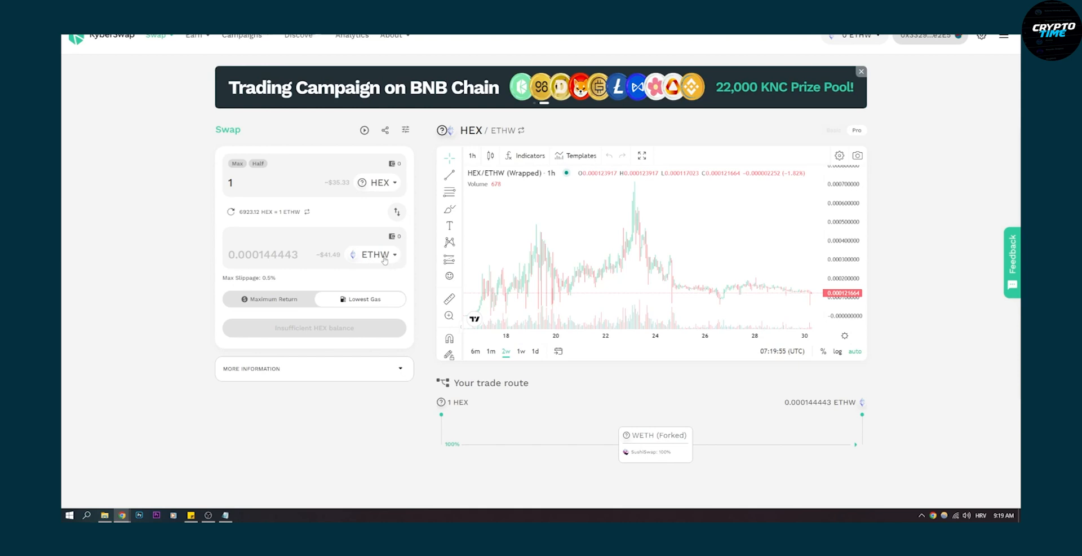
Receive BNB instead of ETHW for 1 HEX, bringing up the Approve HEX button
left_click(377, 254)
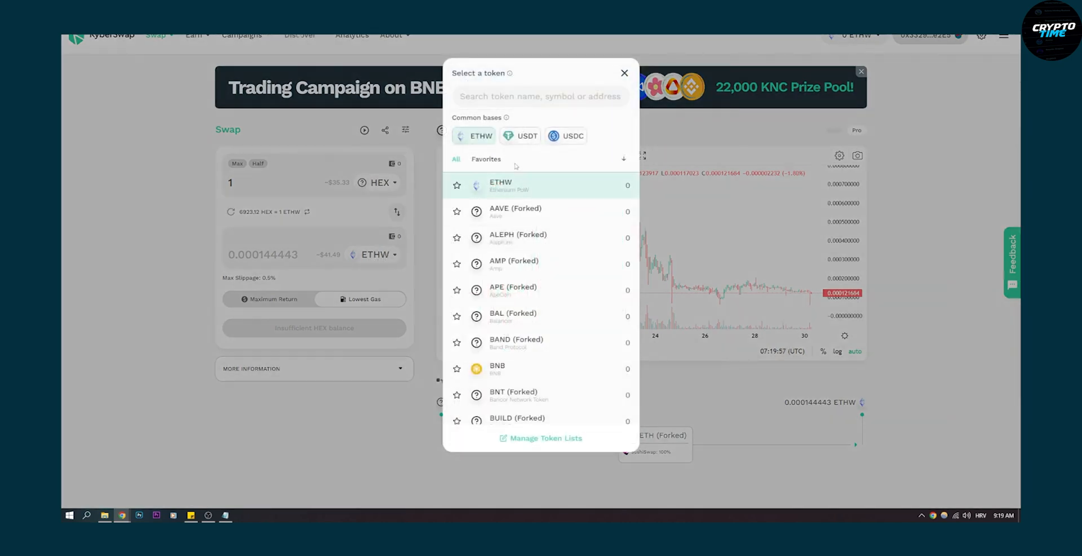
left_click(497, 368)
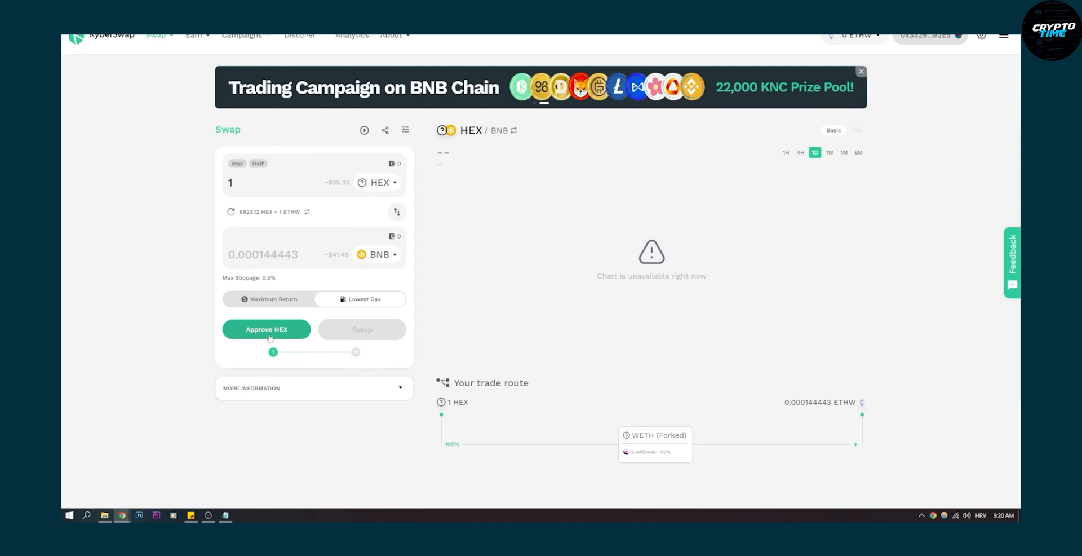
left_click(265, 329)
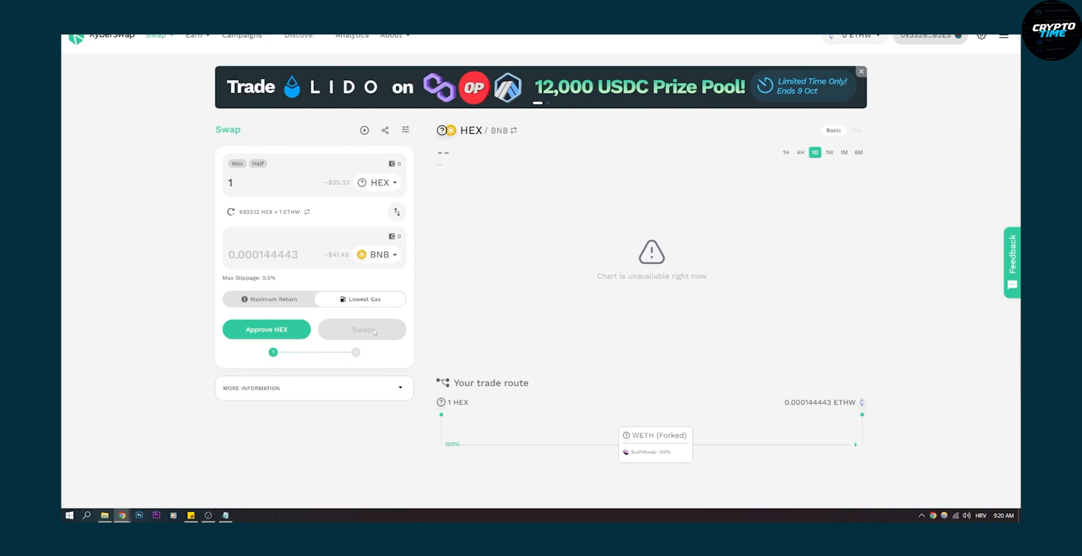
mouse_move(580, 249)
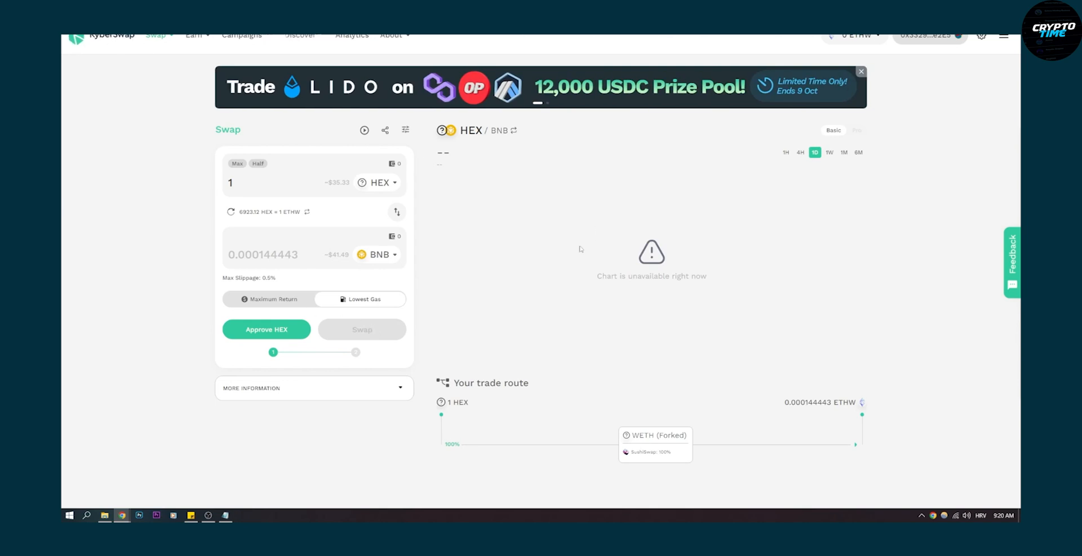